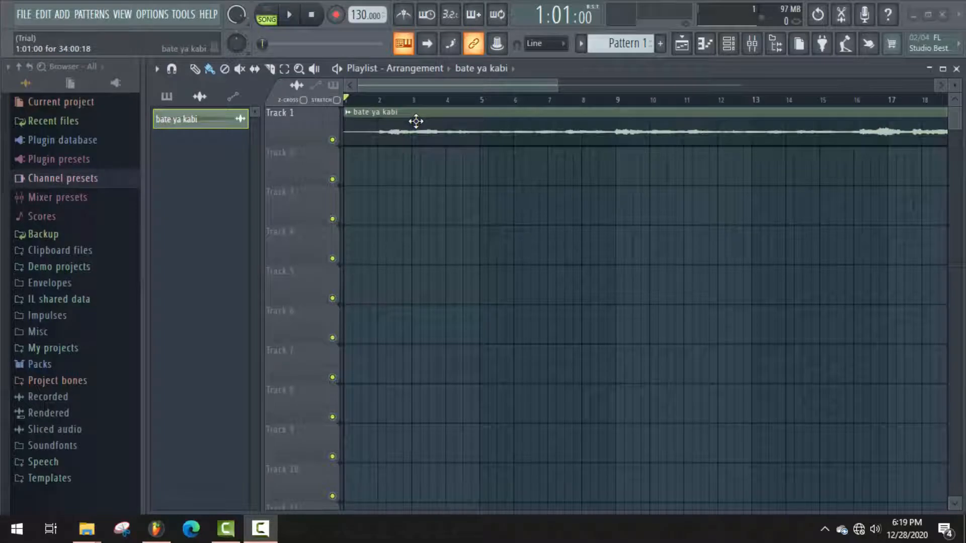
mouse_move(433, 120)
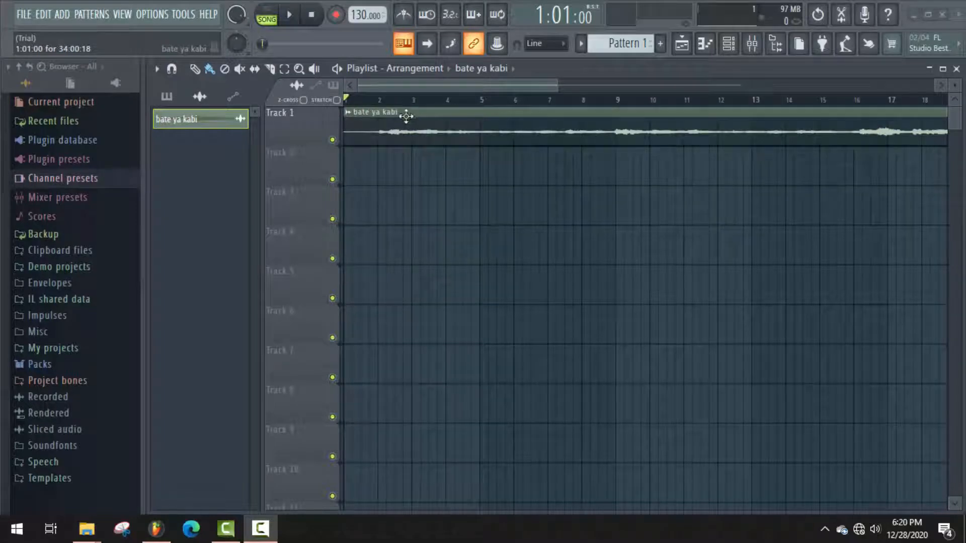
mouse_move(751, 44)
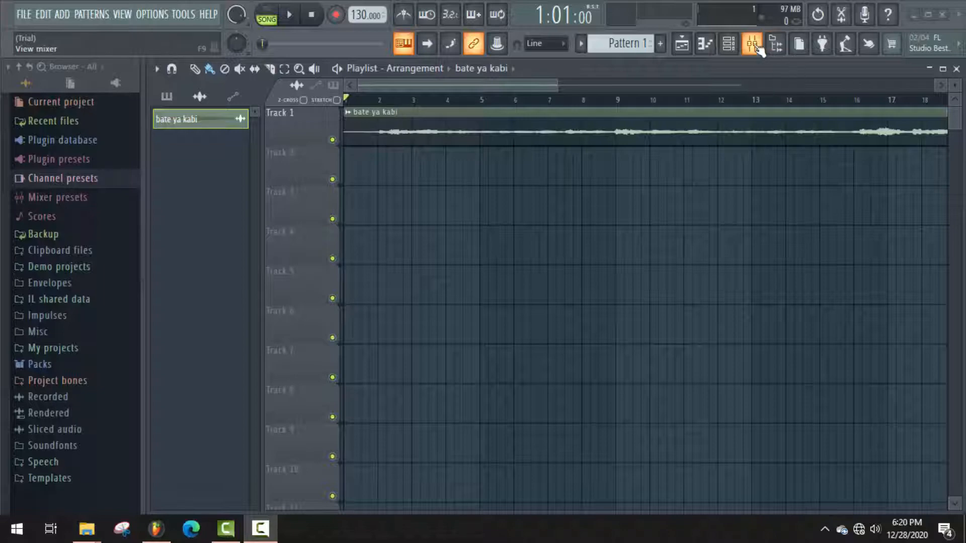
Show the mixer so the Master track's effect slots are available
left_click(752, 43)
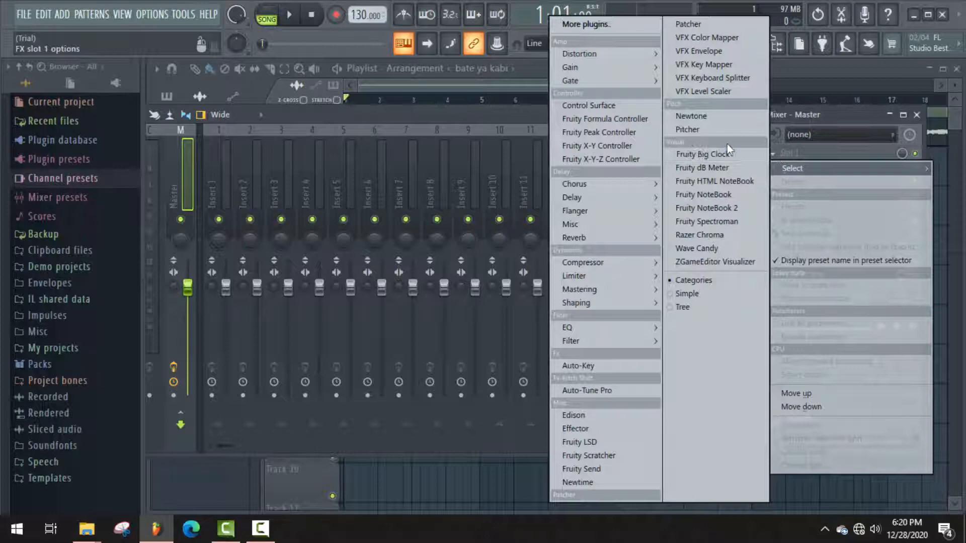
mouse_move(601, 160)
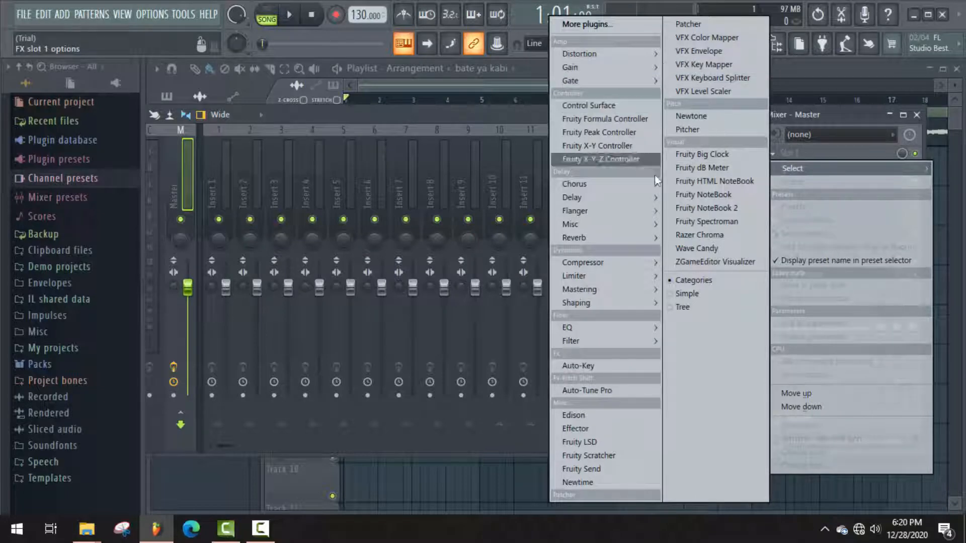
mouse_move(598, 132)
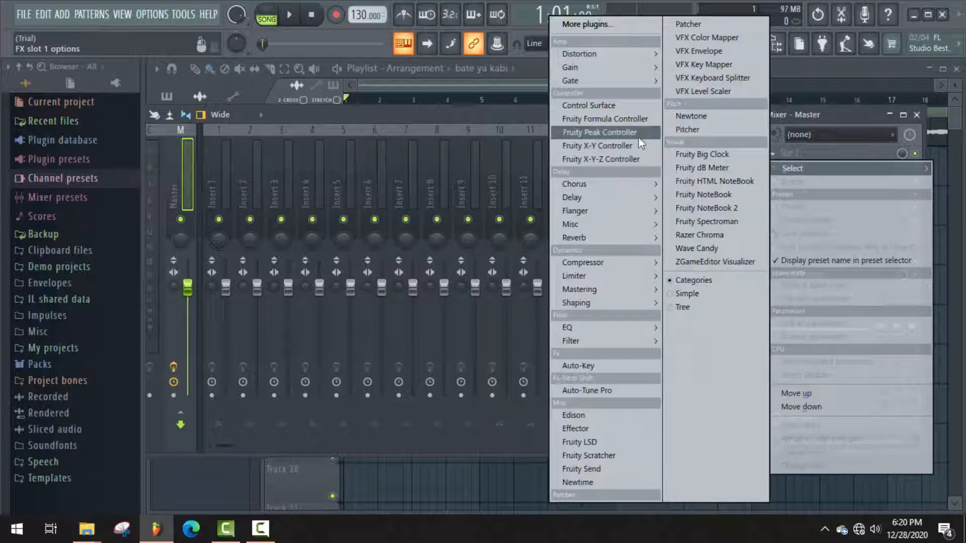
mouse_move(624, 68)
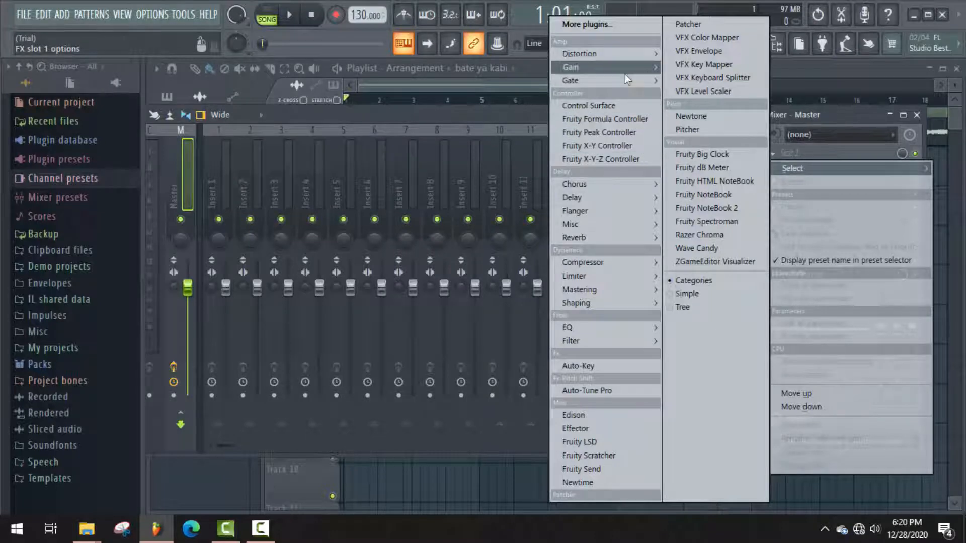
mouse_move(587, 25)
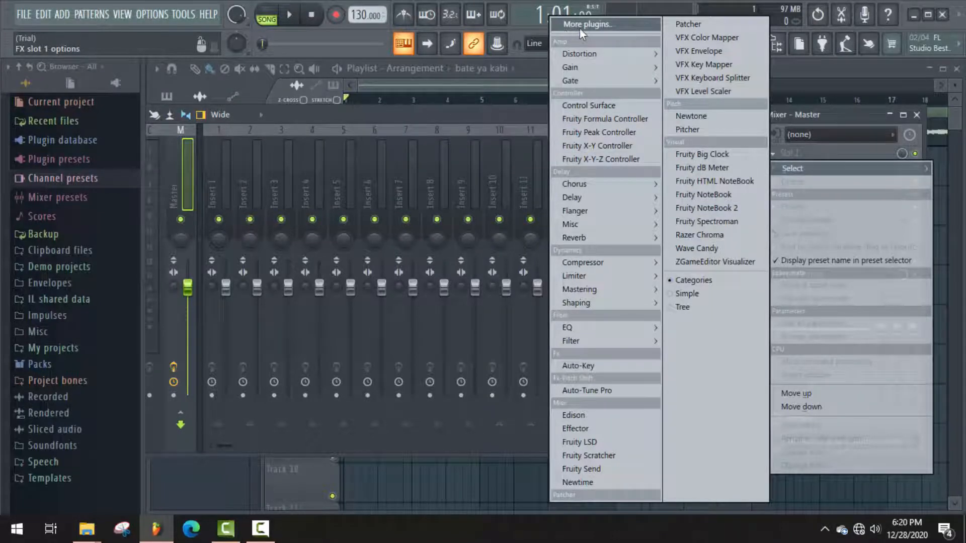
Browse the full 72-entry effect plugin list via More plugins..
left_click(587, 23)
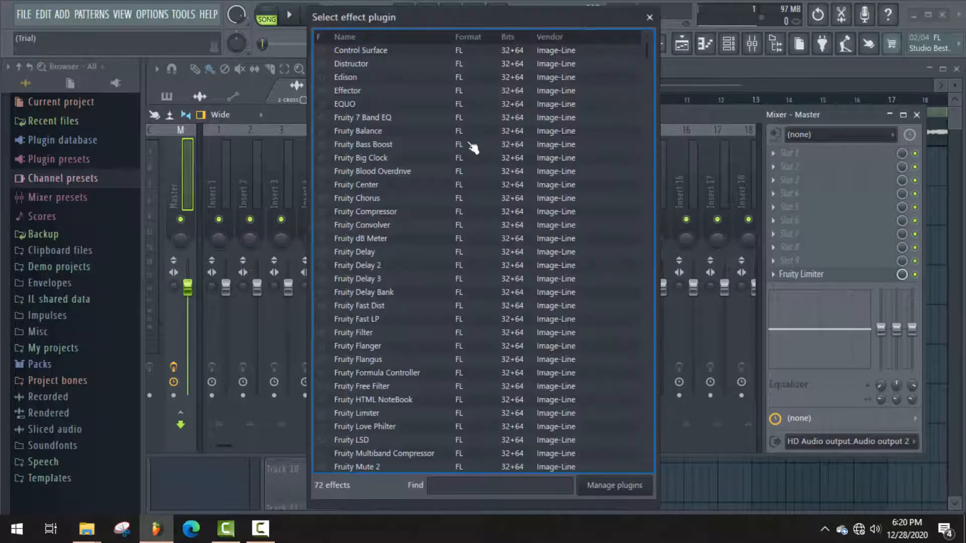
scroll("down", 3)
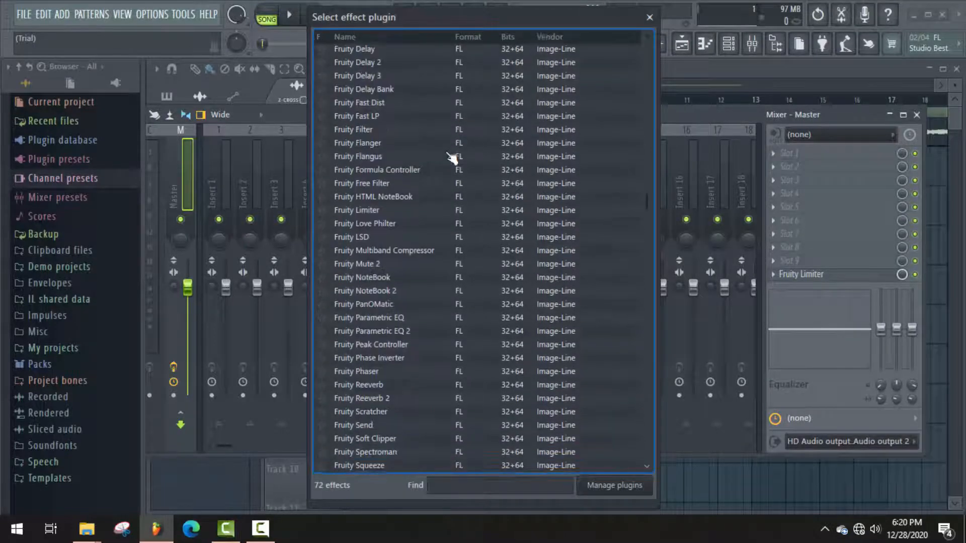
scroll("up", 3)
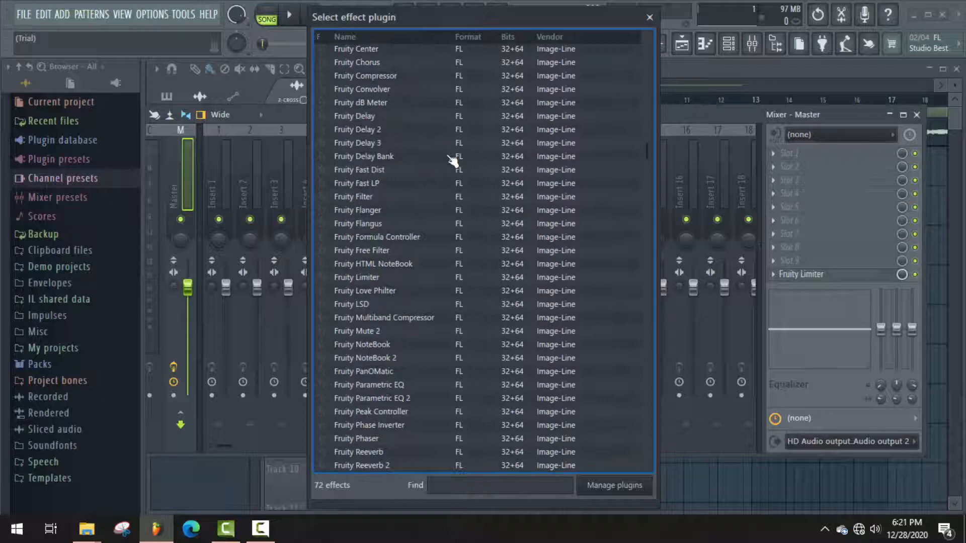
scroll("up", 3)
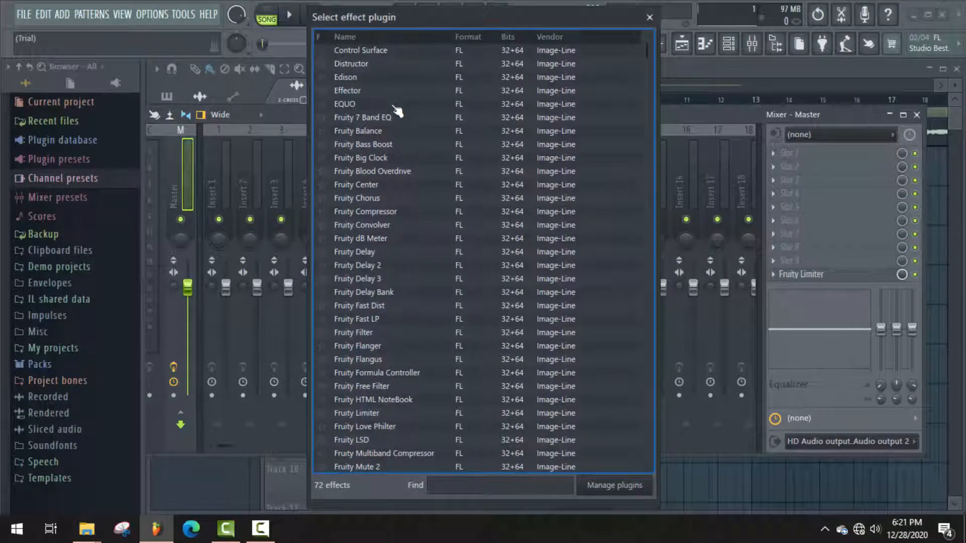
scroll("up", 3)
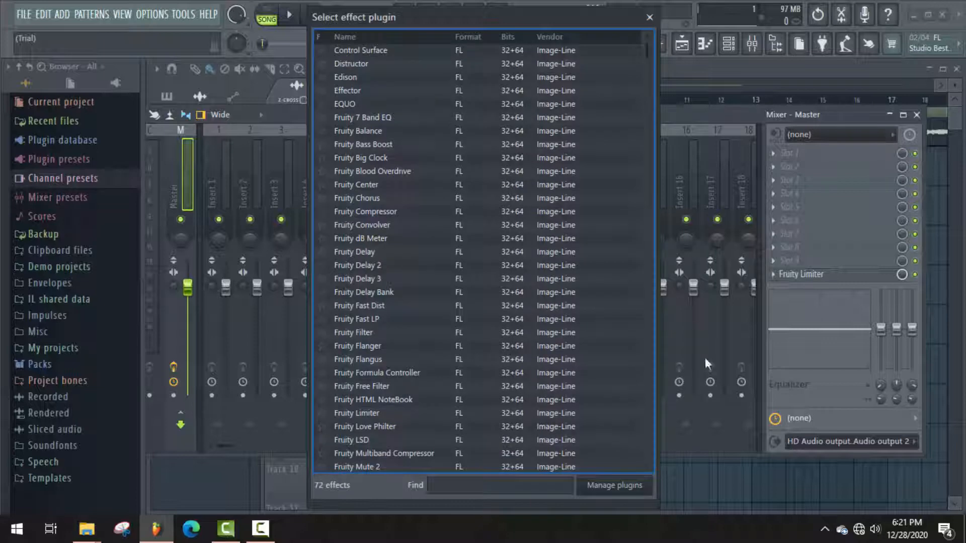
mouse_move(613, 490)
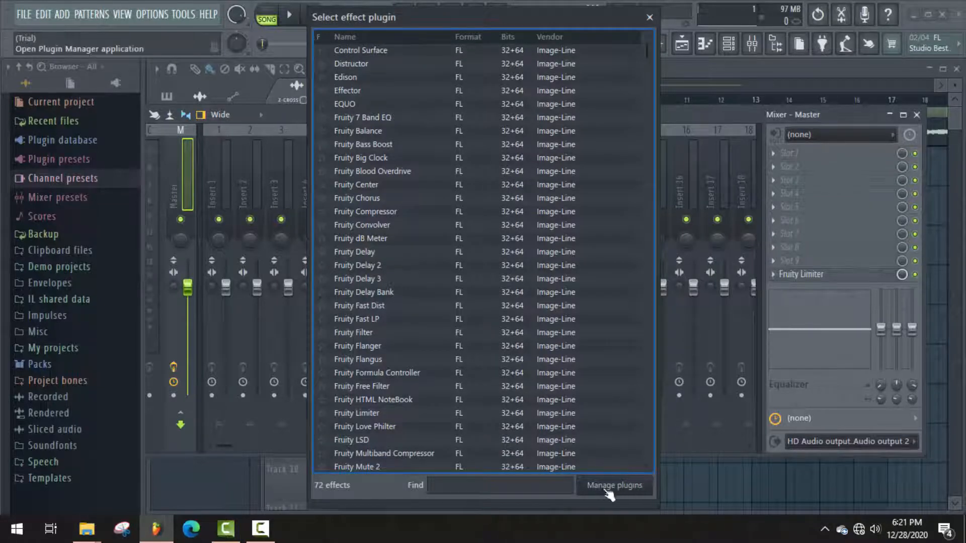
mouse_move(628, 487)
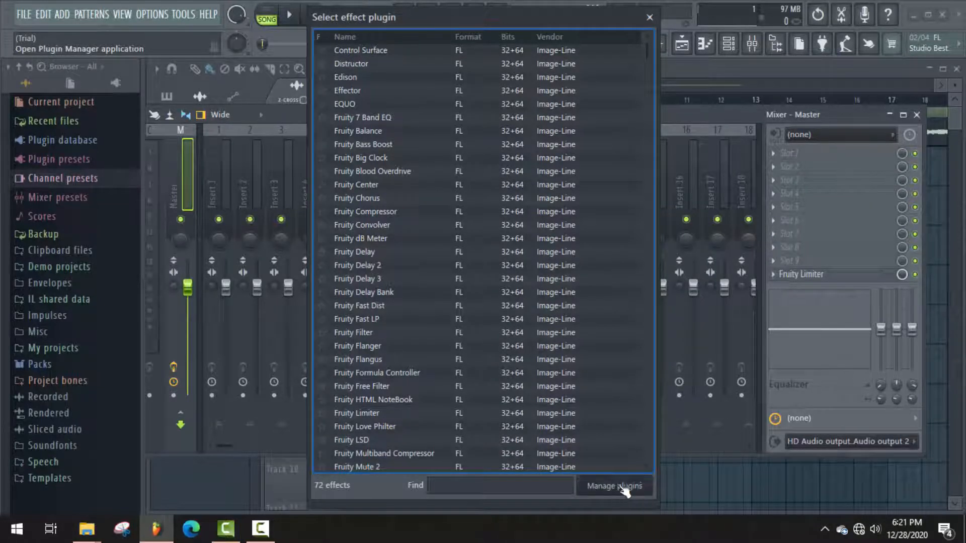
Rescan in Plugin Manager so the Antares Auto-Tune VST/VST3 entries appear, reaching 125 plugins
left_click(614, 486)
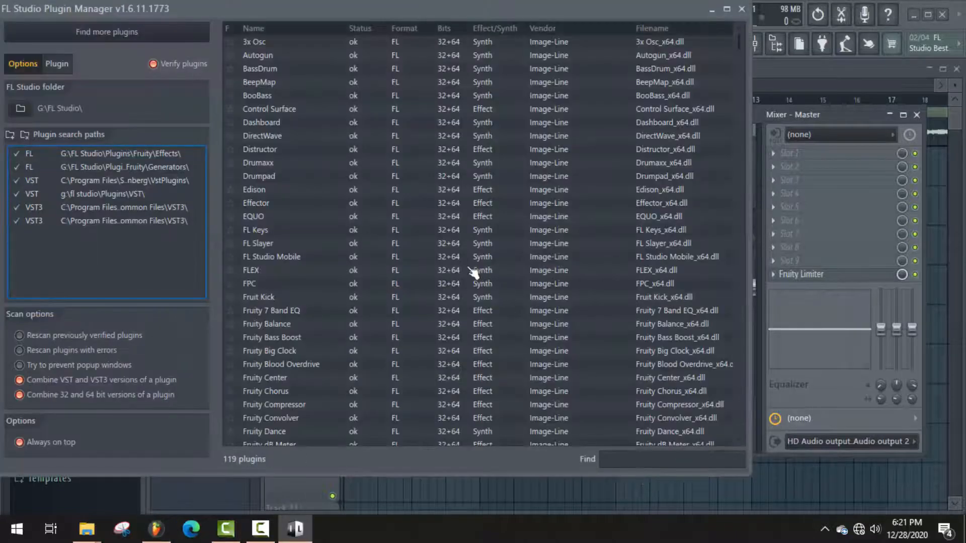
scroll("down", 3)
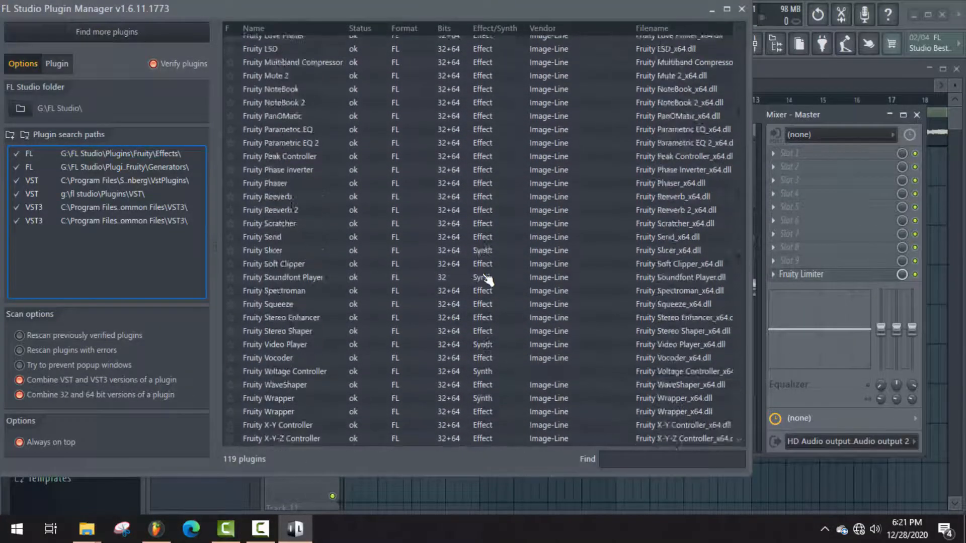
scroll("down", 3)
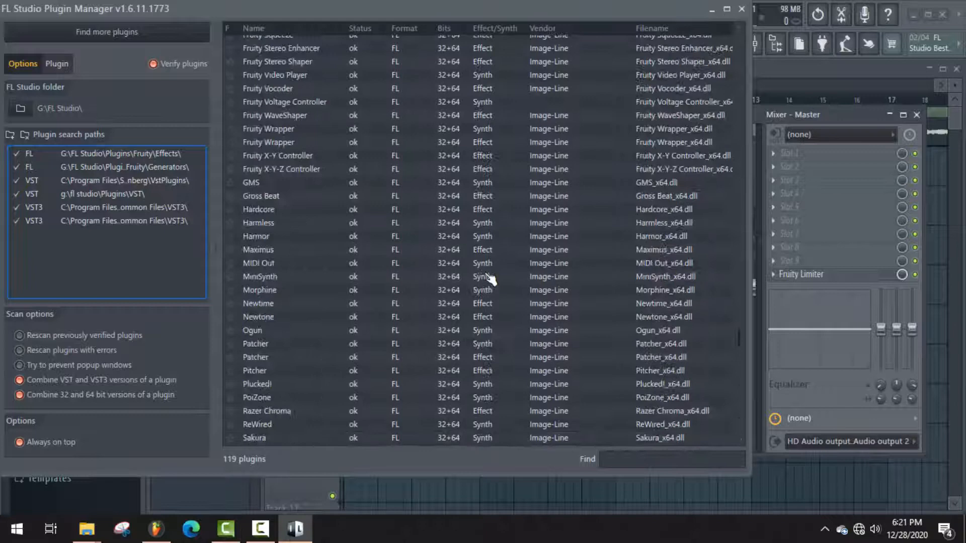
left_click(178, 63)
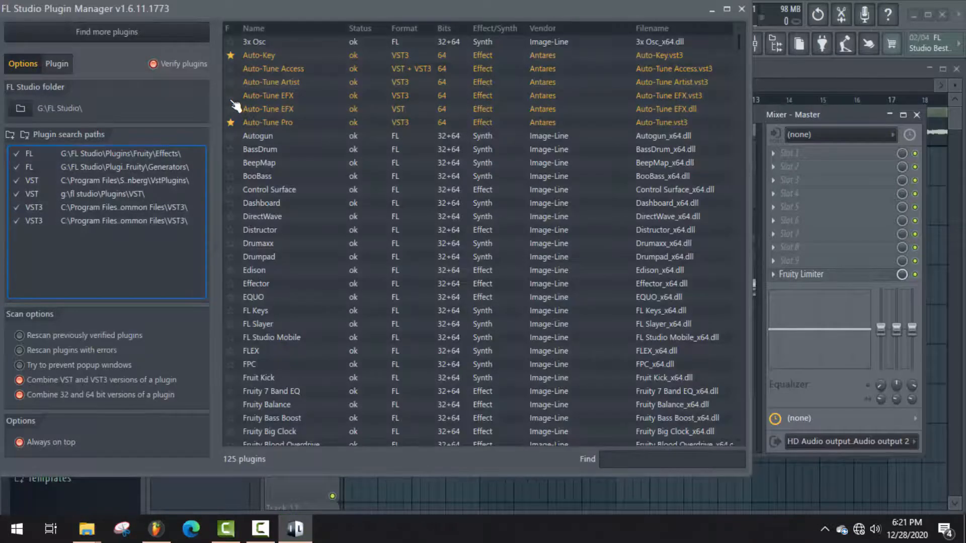
Star the Antares Auto-Tune plugins as favourites and check the Auto-Key entry's details
left_click(259, 56)
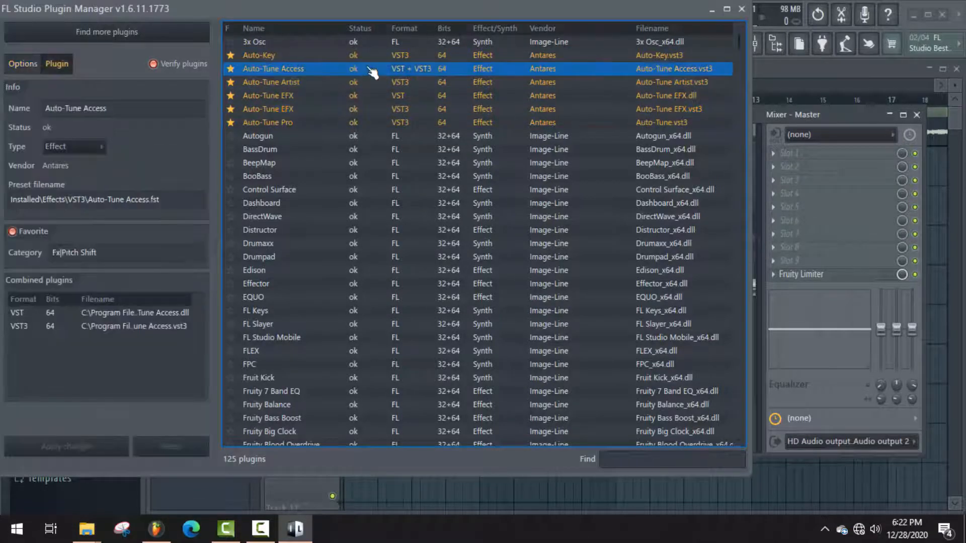
left_click(259, 54)
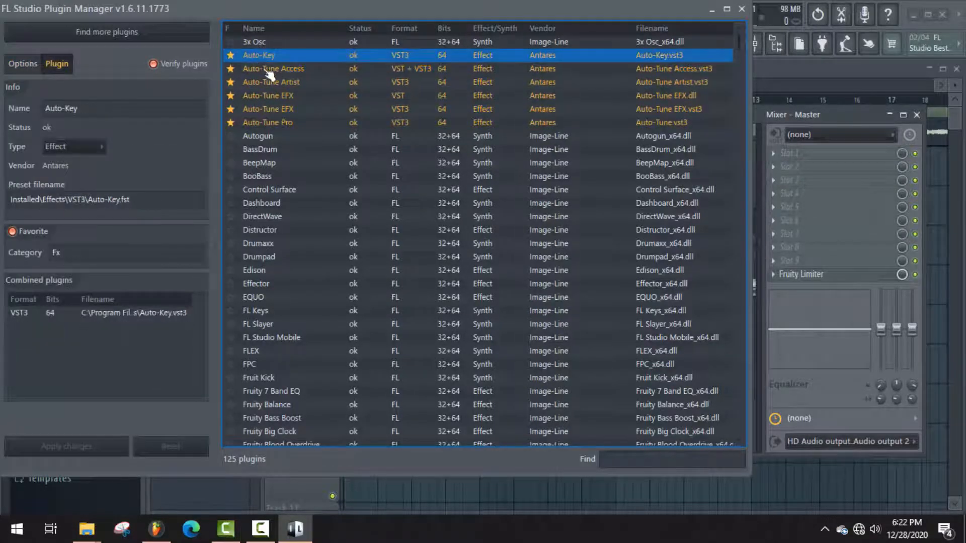
left_click(742, 10)
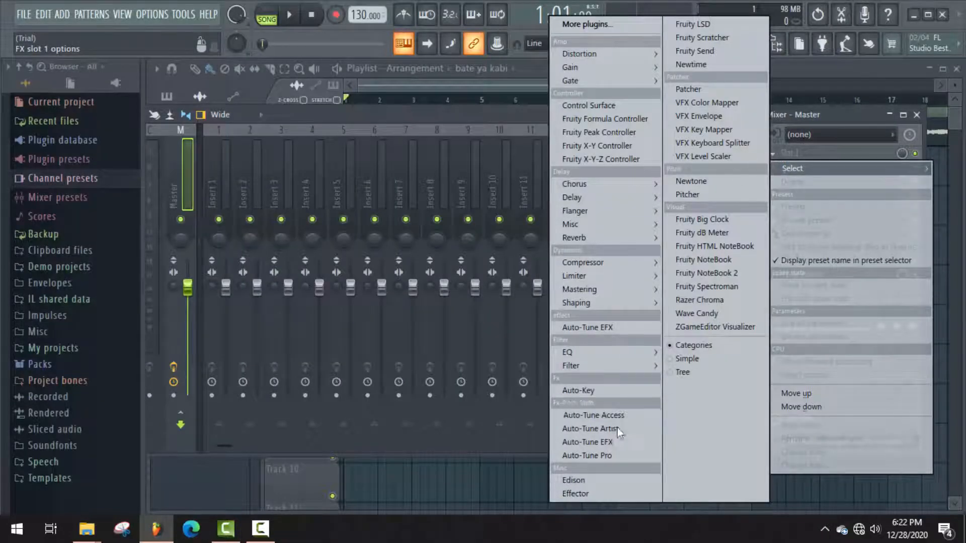
mouse_move(587, 454)
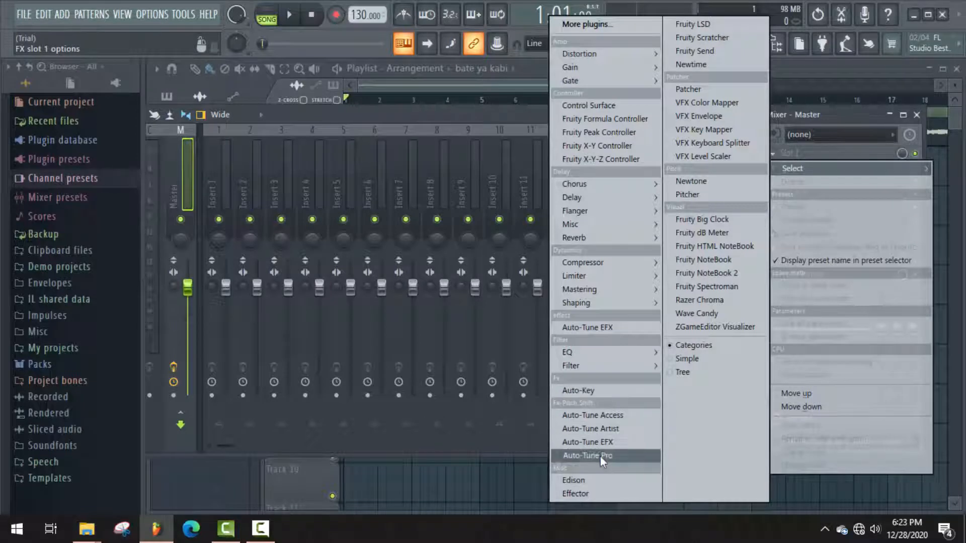
Choose Auto-Tune Pro from Pitch Shift for the Master track's slot 1
left_click(587, 455)
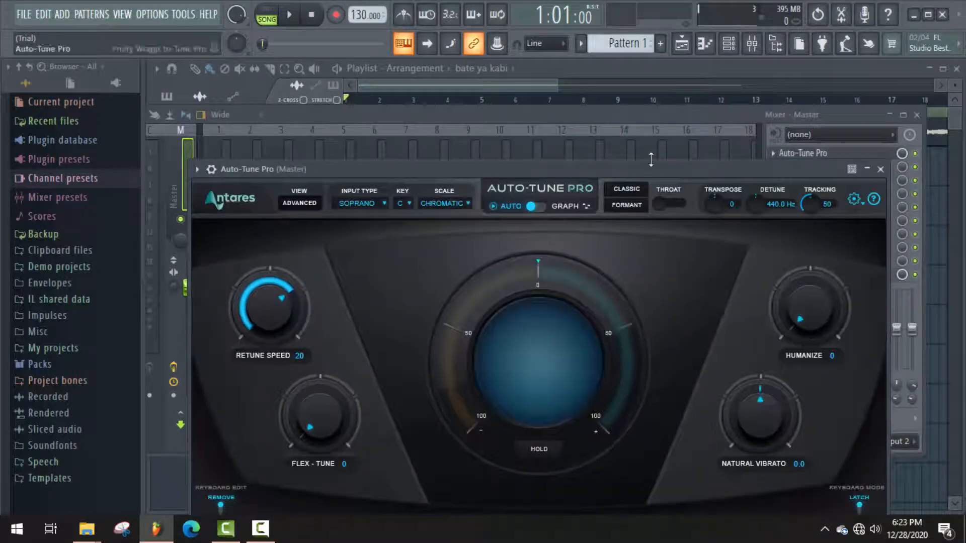